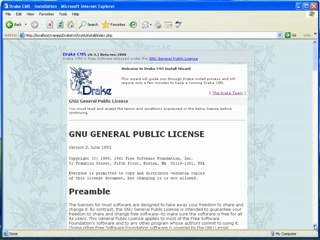
pyautogui.scroll(-3)
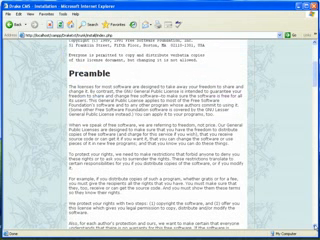
pyautogui.scroll(-3)
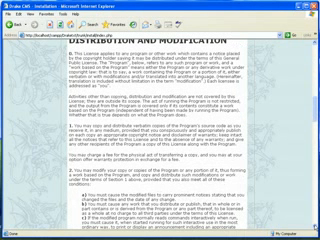
pyautogui.scroll(-3)
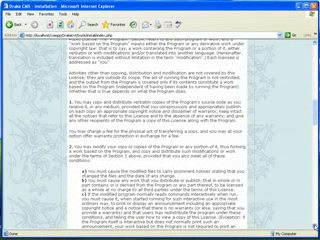
pyautogui.scroll(-3)
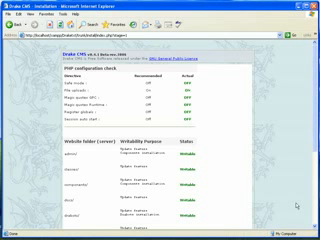
pyautogui.scroll(-3)
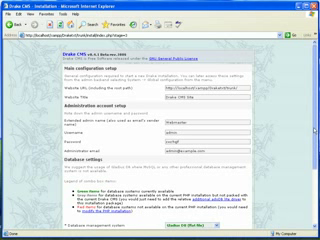
pyautogui.scroll(-3)
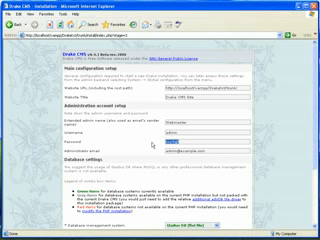
pyautogui.scroll(-3)
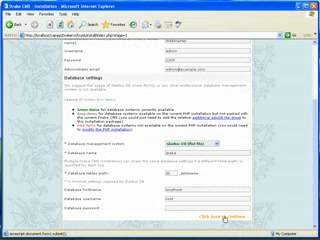